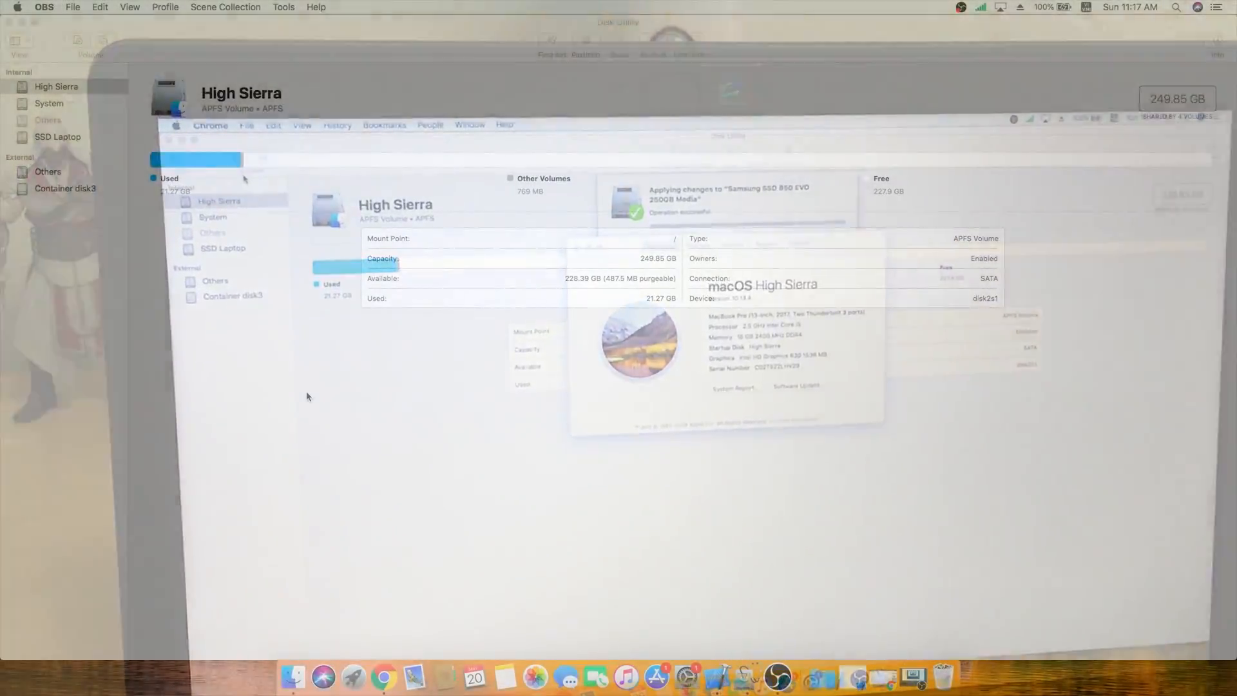
Step: Show Launchpad's Other folder with Terminal, Disk Utility and Boot Camp Assistant, then launch Xcode 9.3
left_click(353, 664)
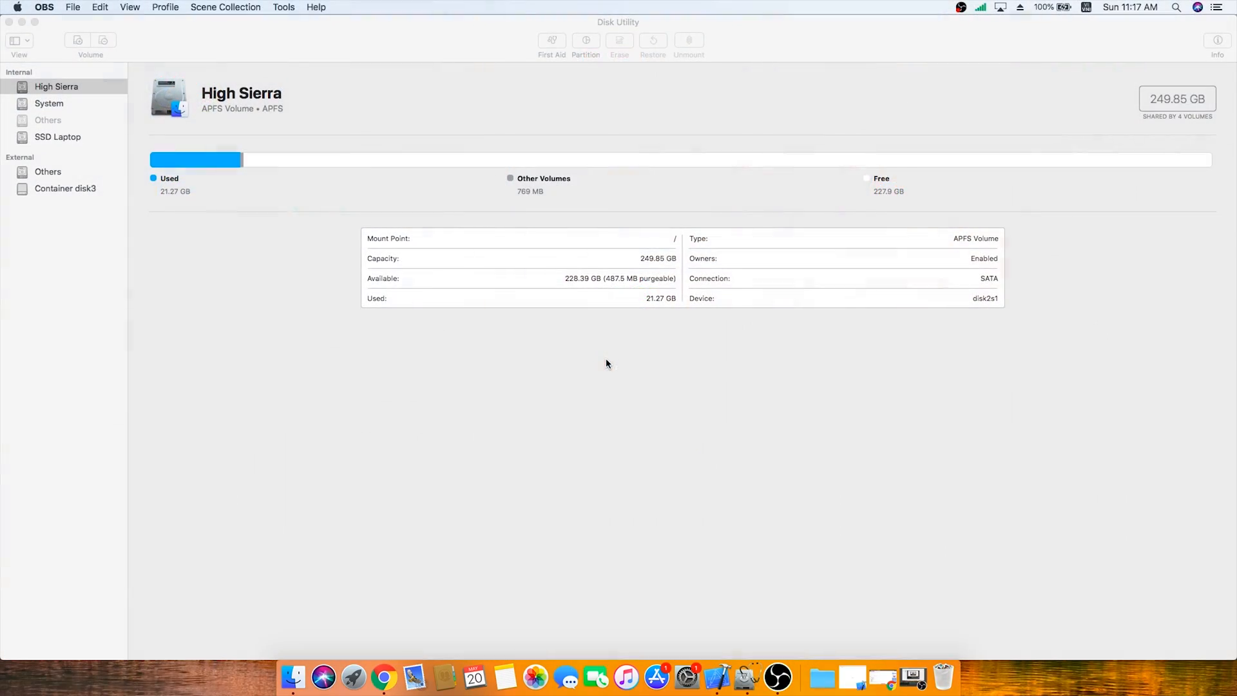
mouse_move(365, 674)
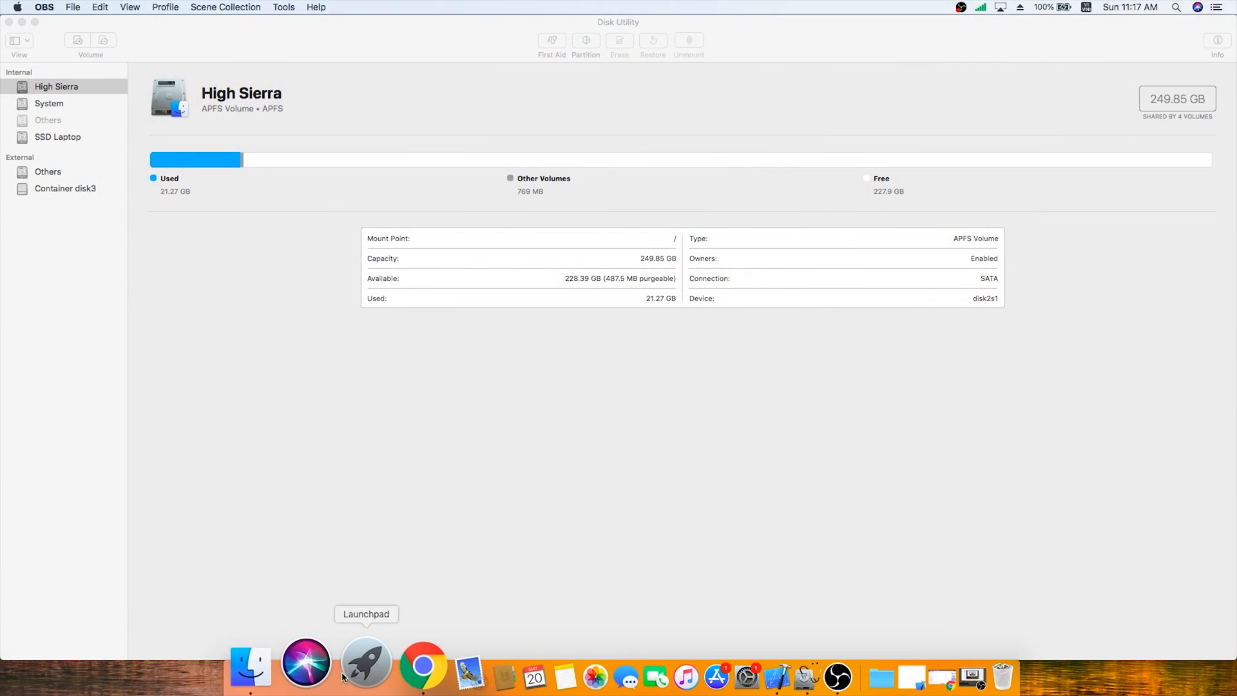
left_click(365, 663)
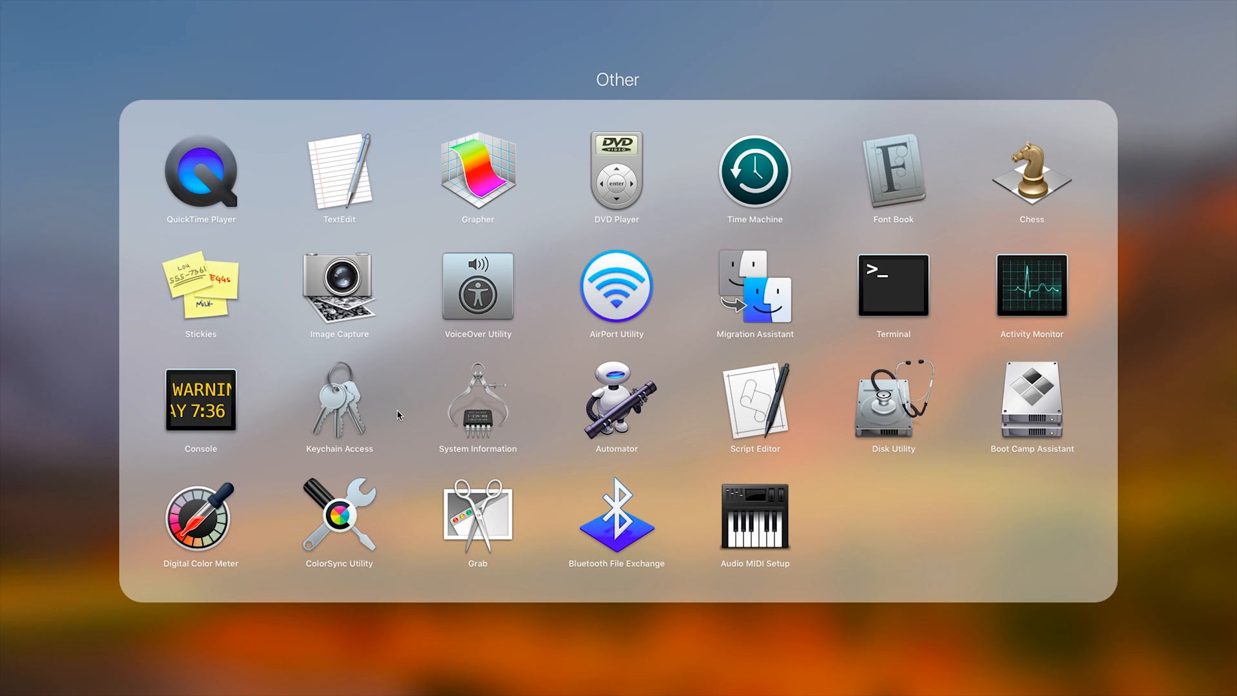
mouse_move(617, 307)
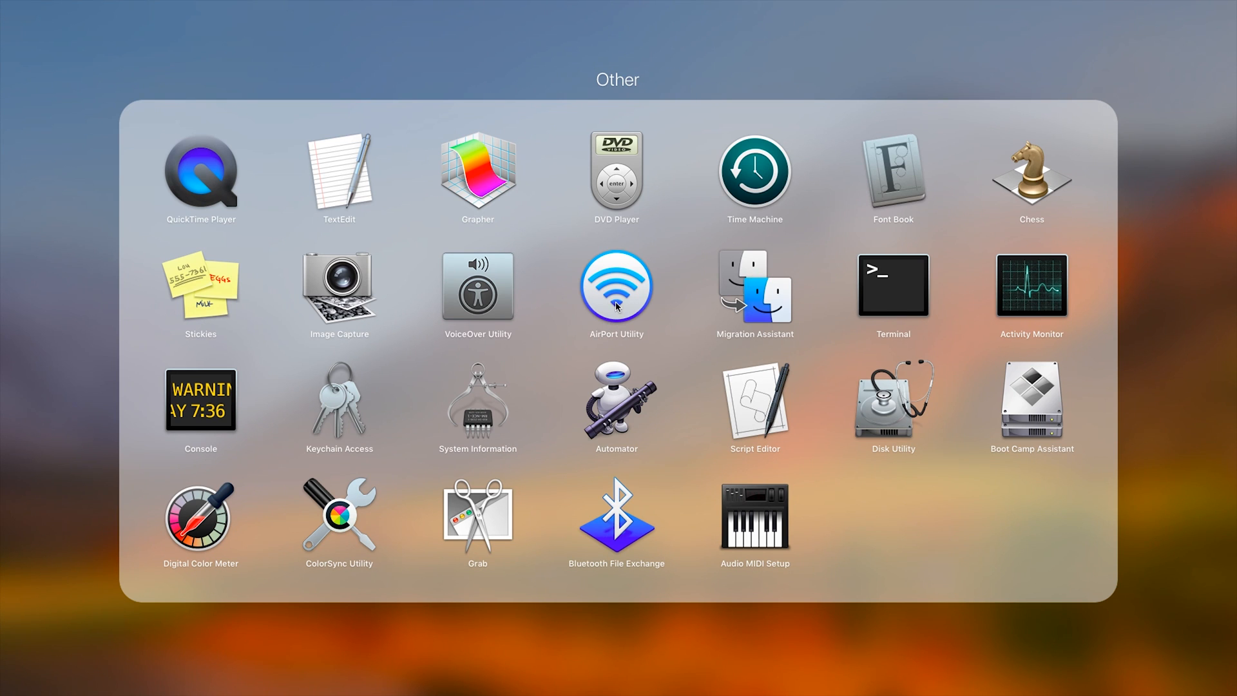
left_click(616, 286)
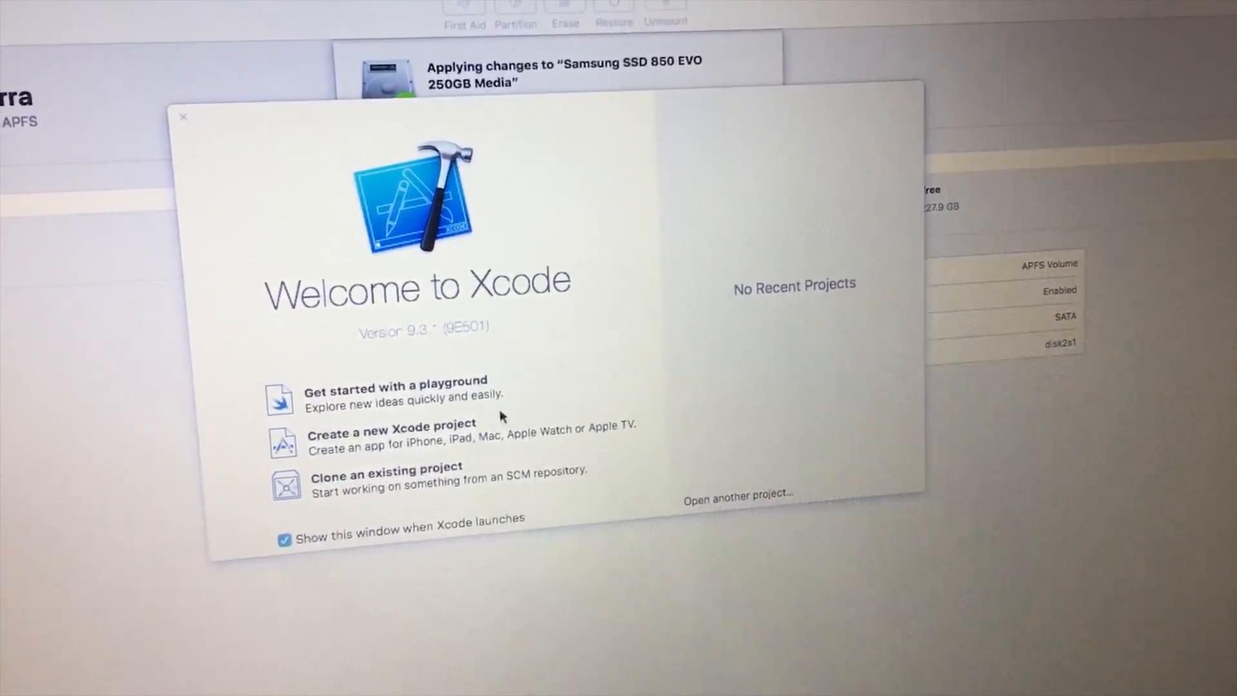
Step: Create a Blank iOS playground named MyPlayground to be saved on the Desktop
left_click(394, 388)
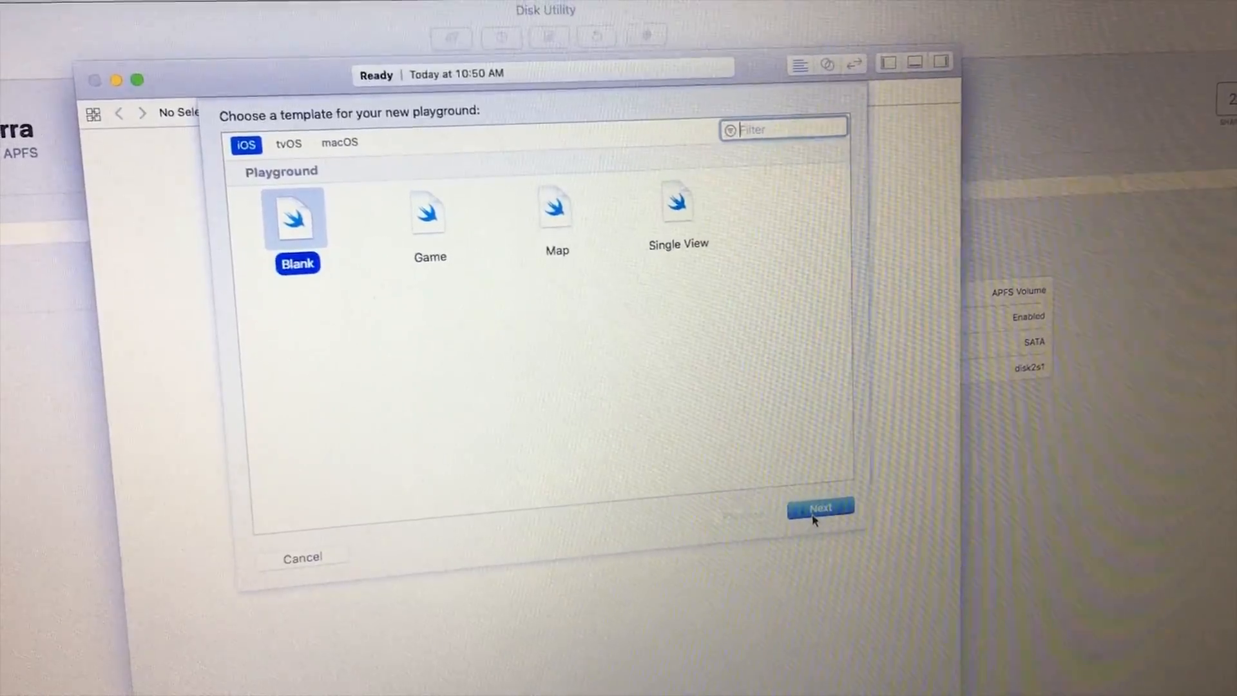
left_click(819, 507)
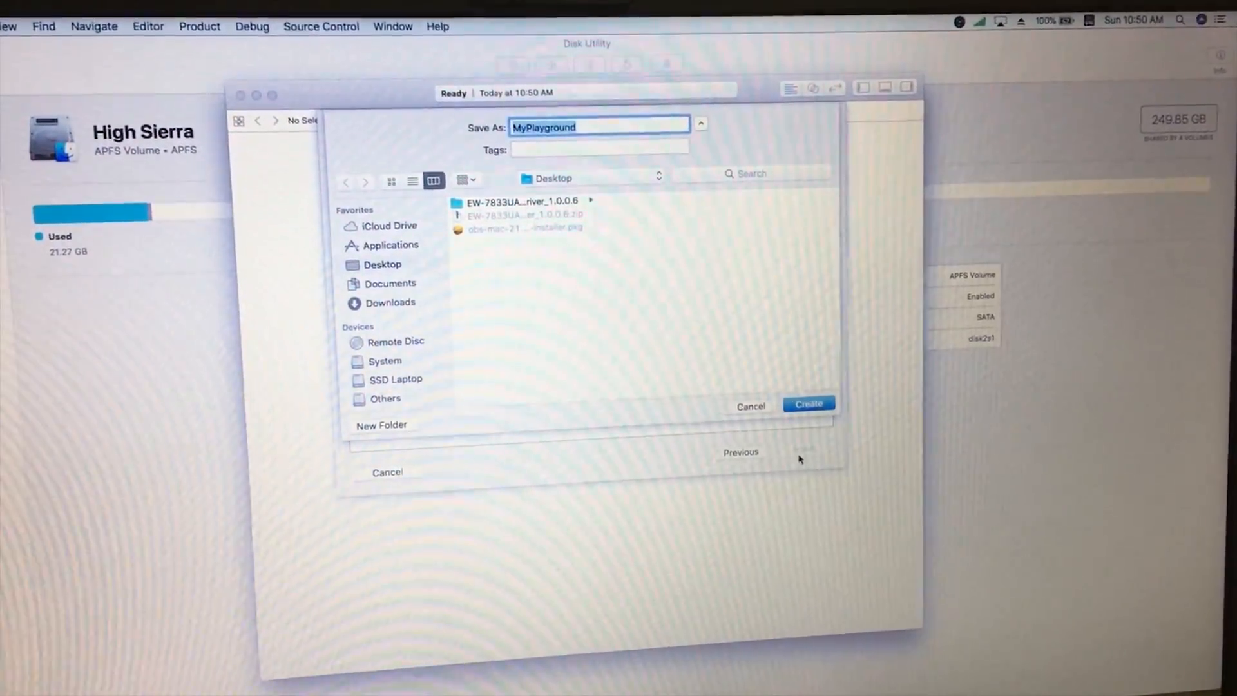
left_click(15, 7)
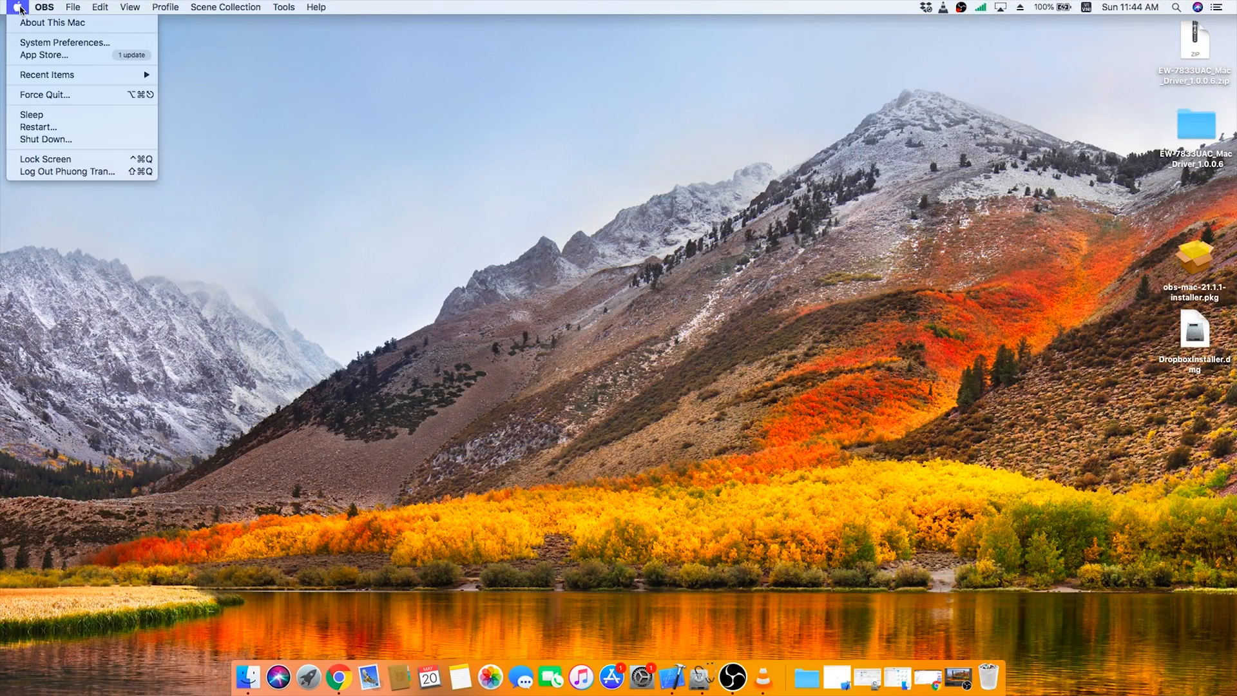
Step: Search System Preferences for 'wi', spotlighting Network, Bluetooth and Sharing panes
left_click(65, 42)
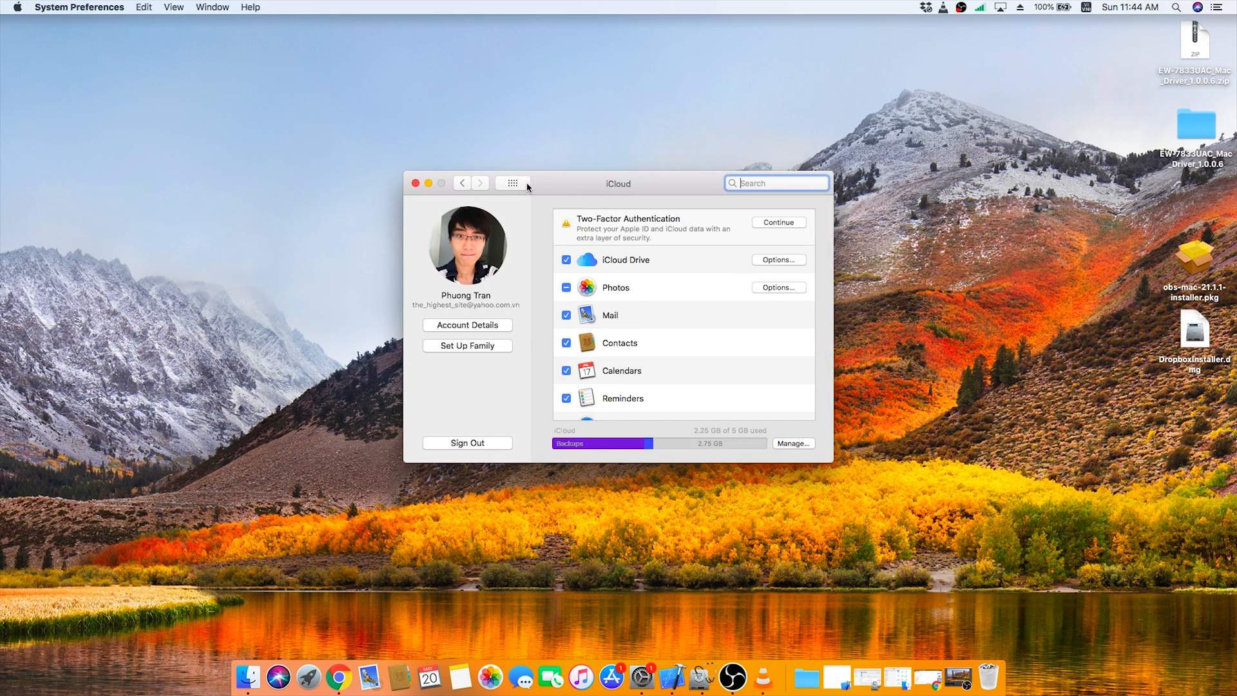
left_click(511, 183)
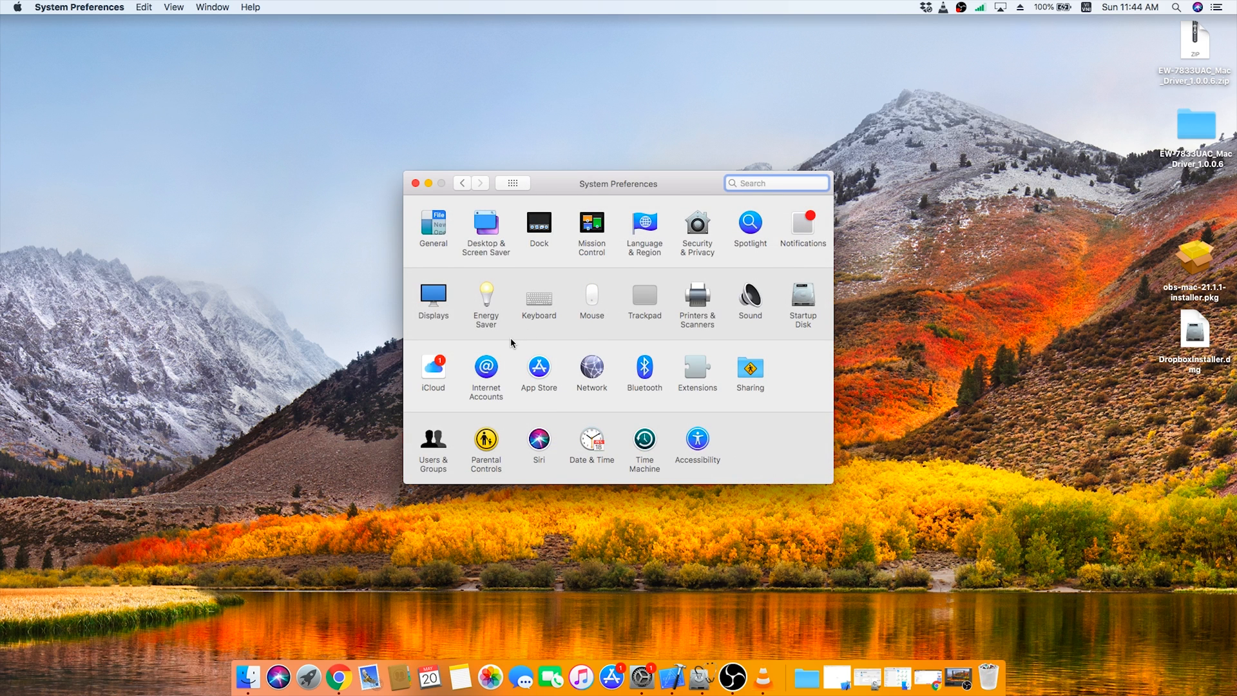
type("wi")
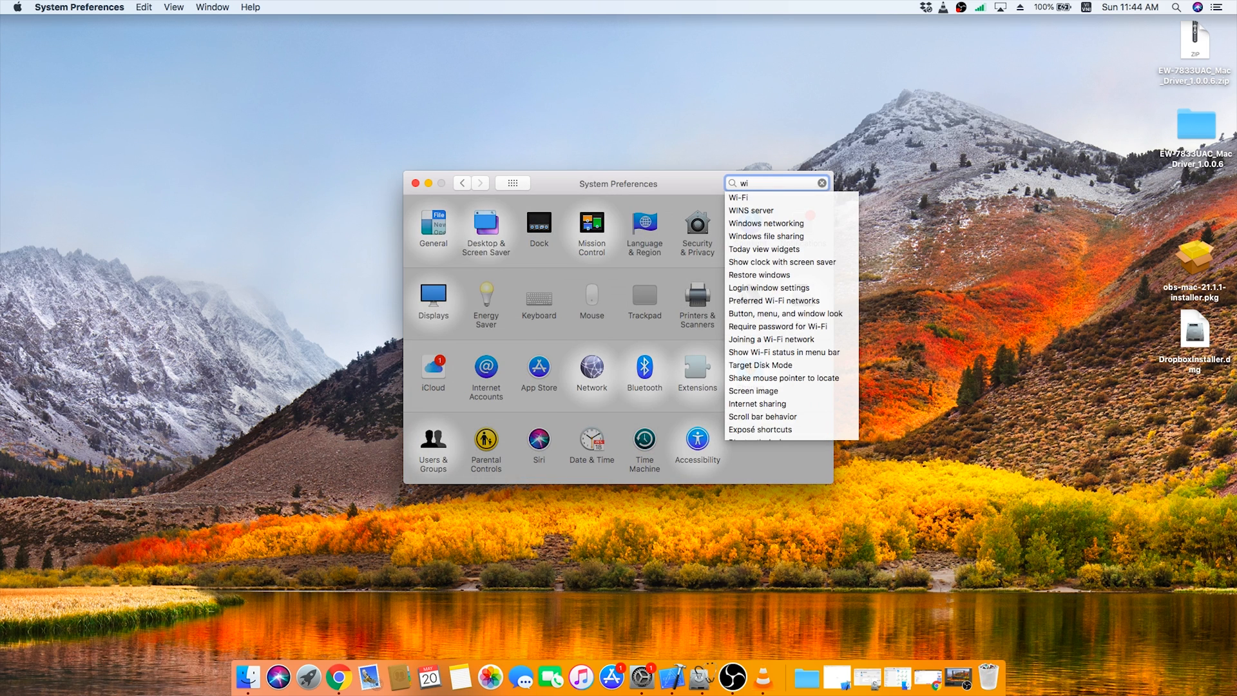
left_click(591, 371)
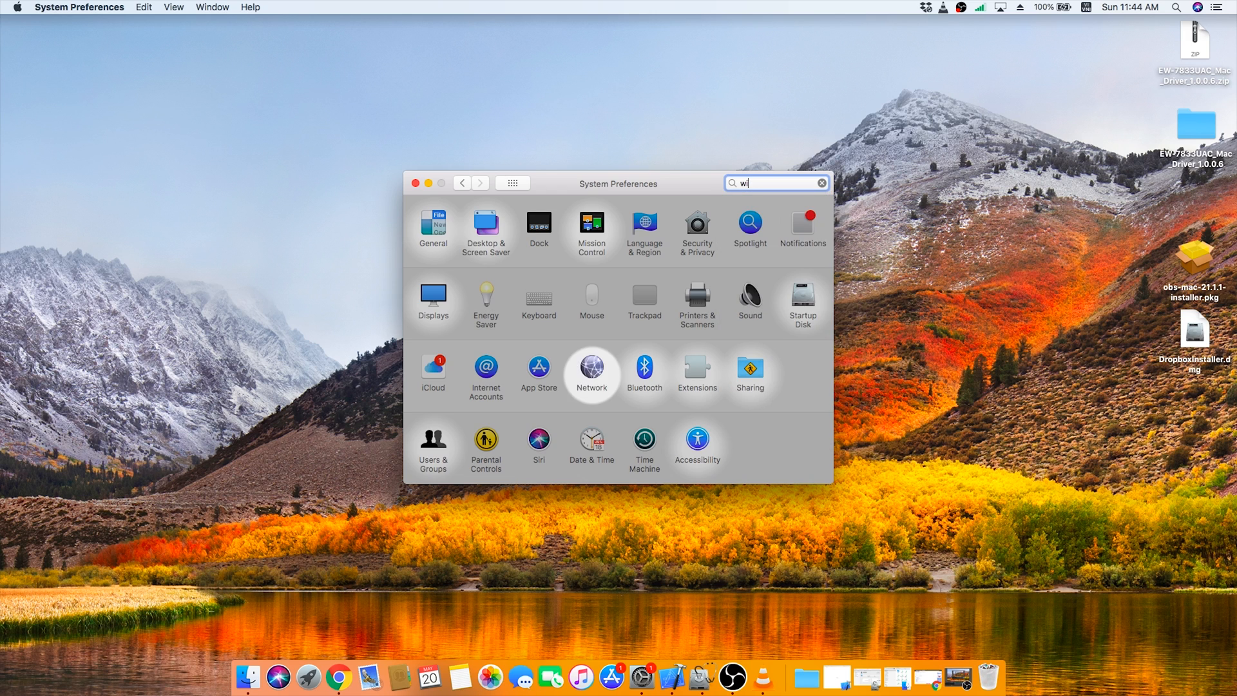
Step: Review the Network pane: Edimax AC1750 USB connected, iPhone USB not connected
left_click(592, 371)
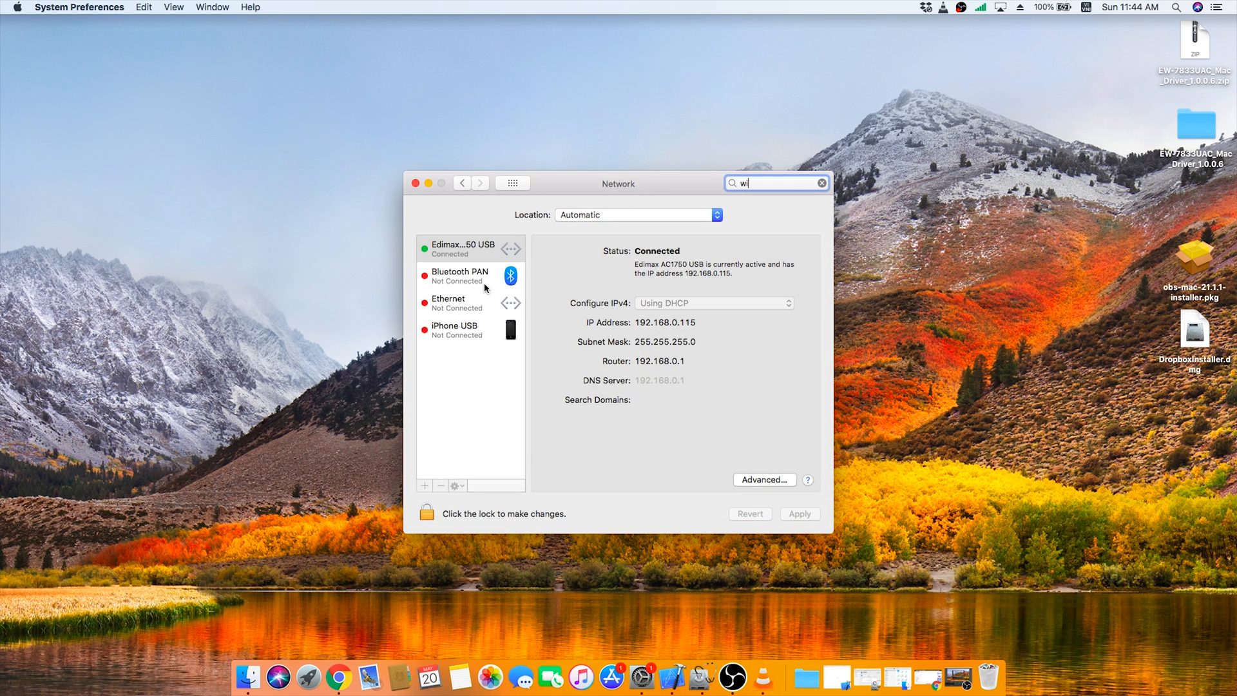
left_click(468, 248)
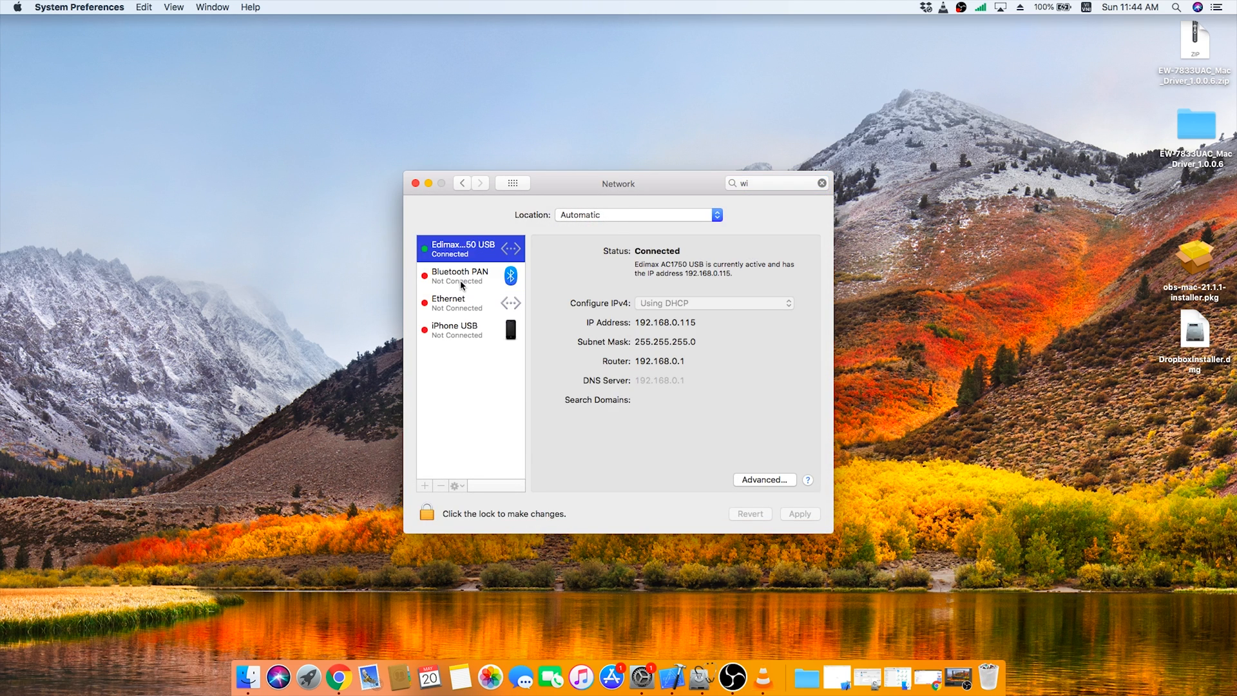
left_click(460, 330)
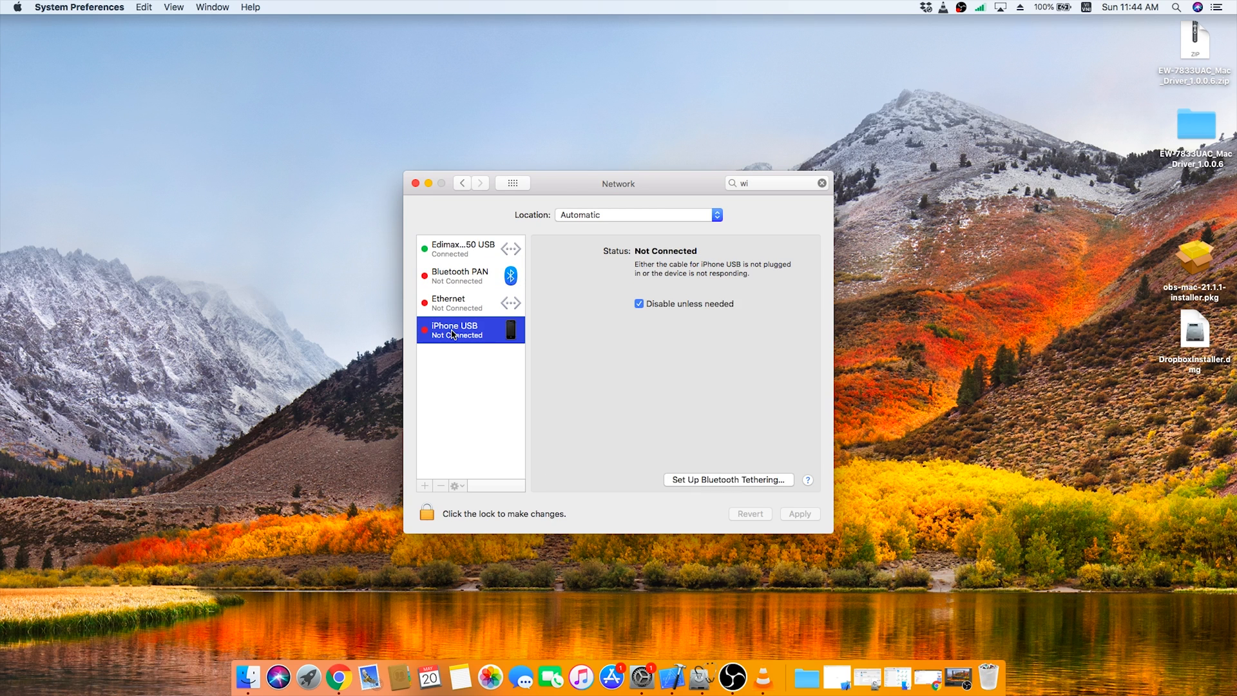
mouse_move(483, 331)
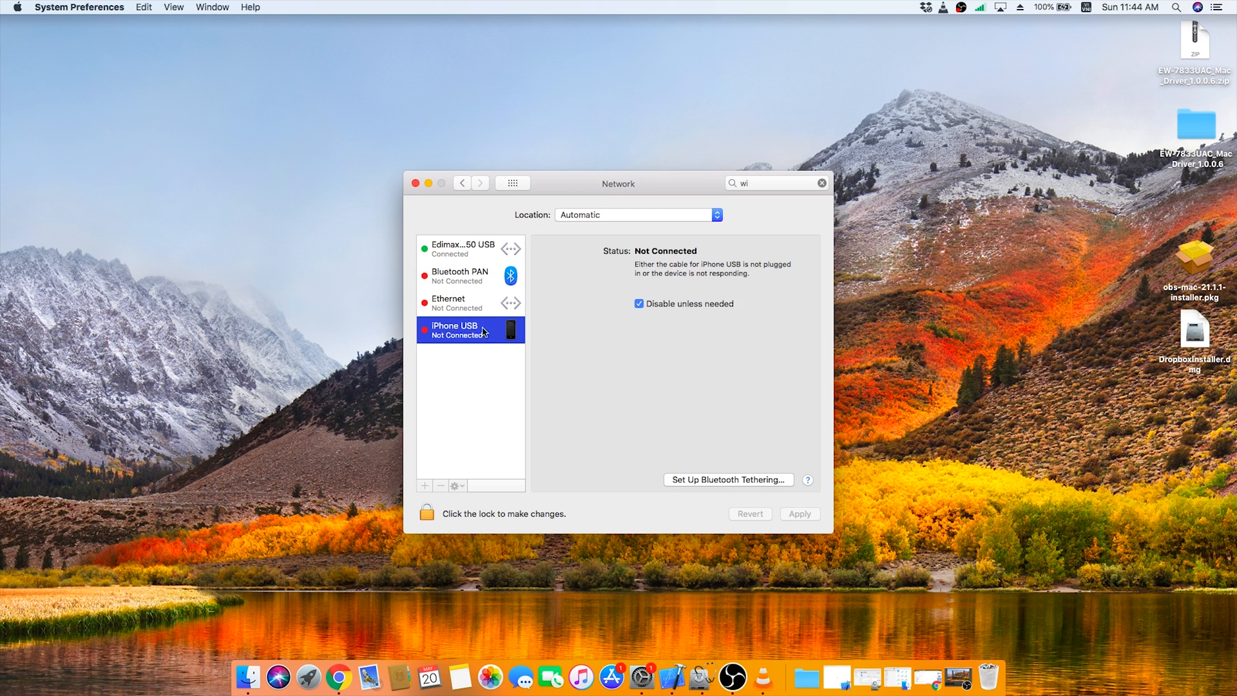
mouse_move(579, 421)
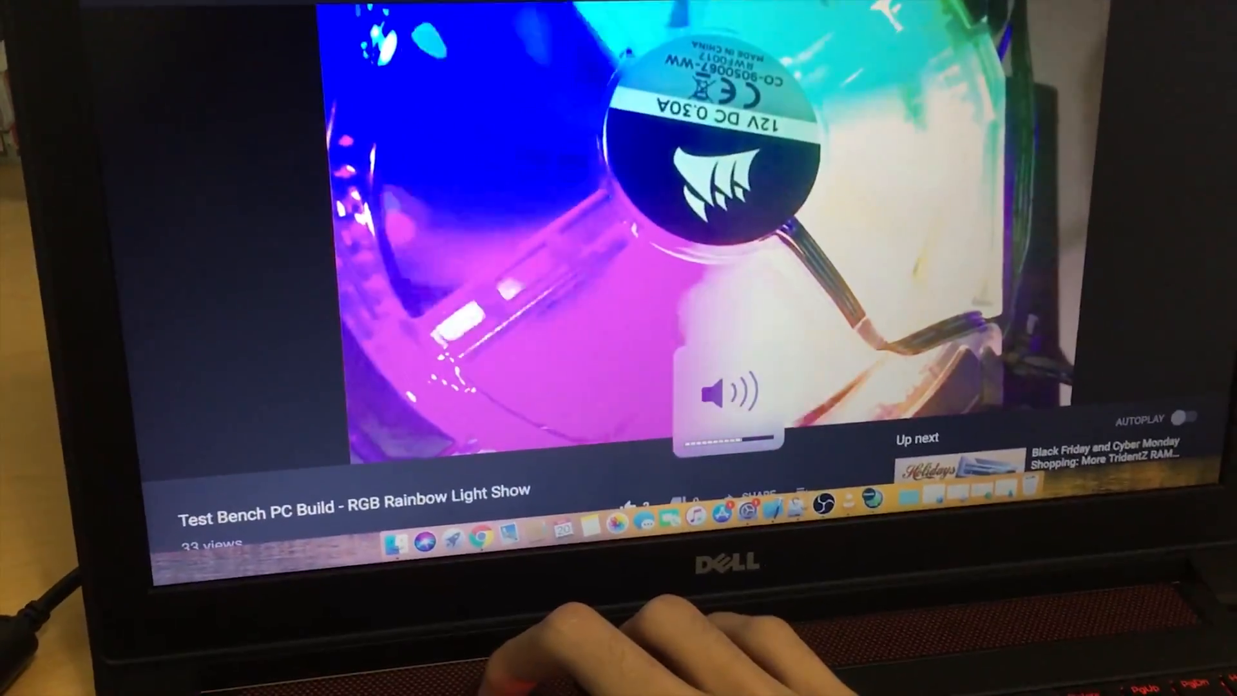
Step: Play the Test Bench PC Build RGB Rainbow Light Show video with audio
scroll("up", 3)
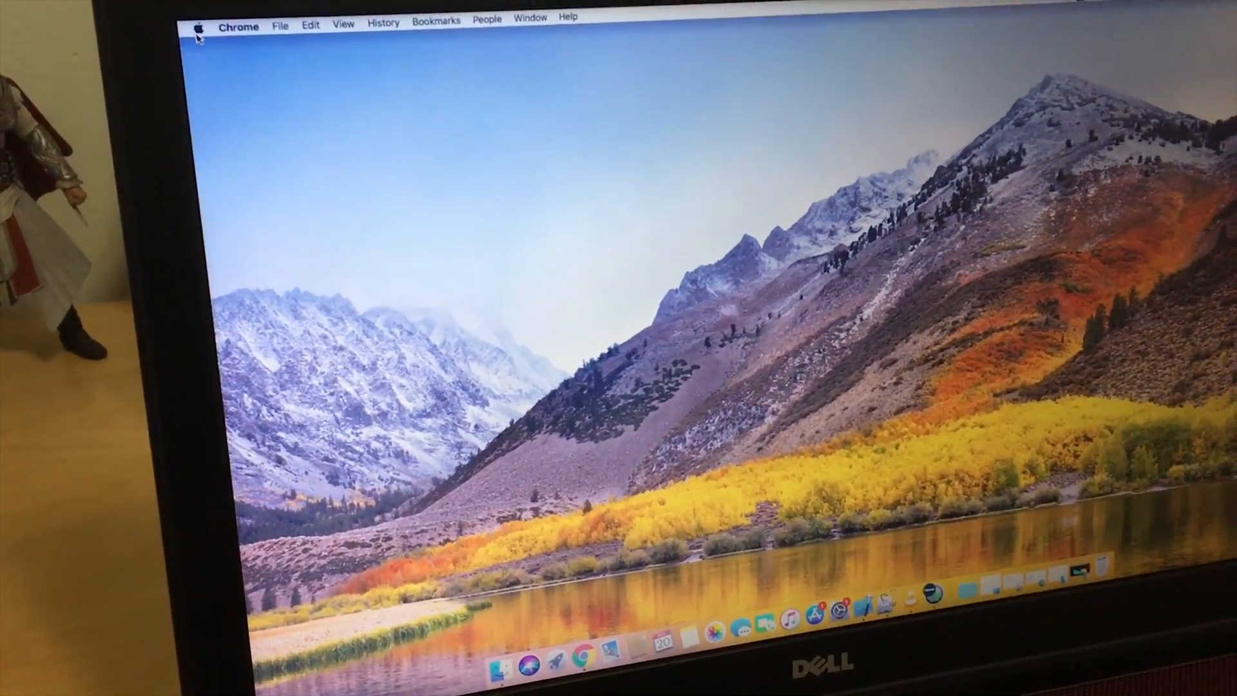
Step: Bring up the Apple menu's Sleep, Restart and Shut Down options
left_click(198, 25)
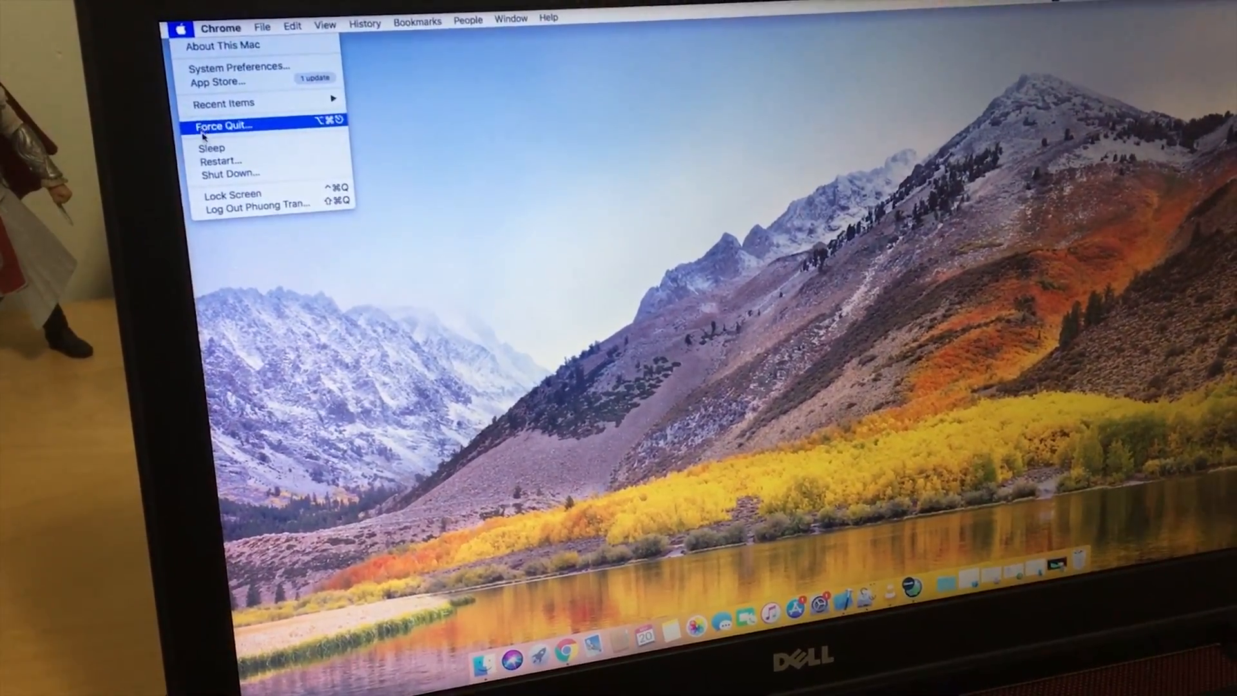